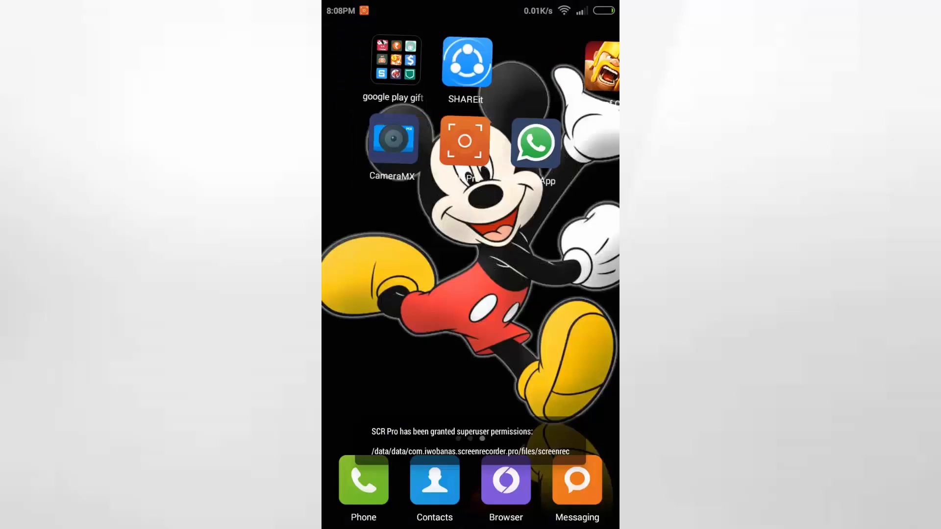
Look through WhatsApp's most recent conversation before removing the app
{"action": "left_click", "coordinate": [535, 142]}
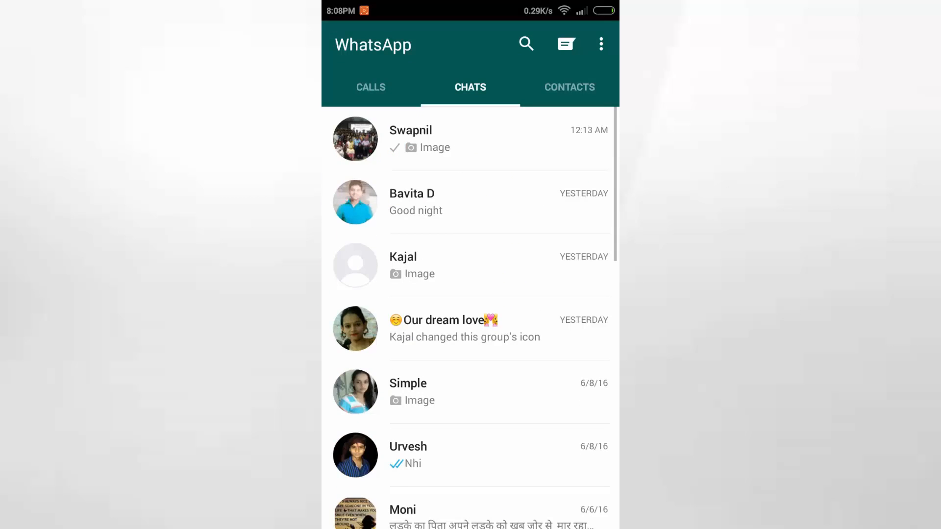
{"action": "left_click", "coordinate": [410, 138]}
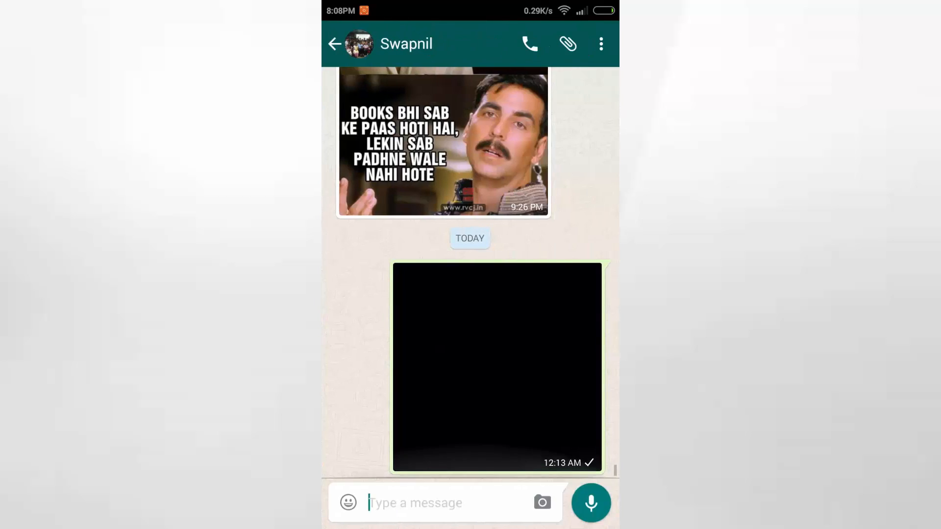
{"action": "scroll", "scroll_direction": "down", "scroll_amount": 3}
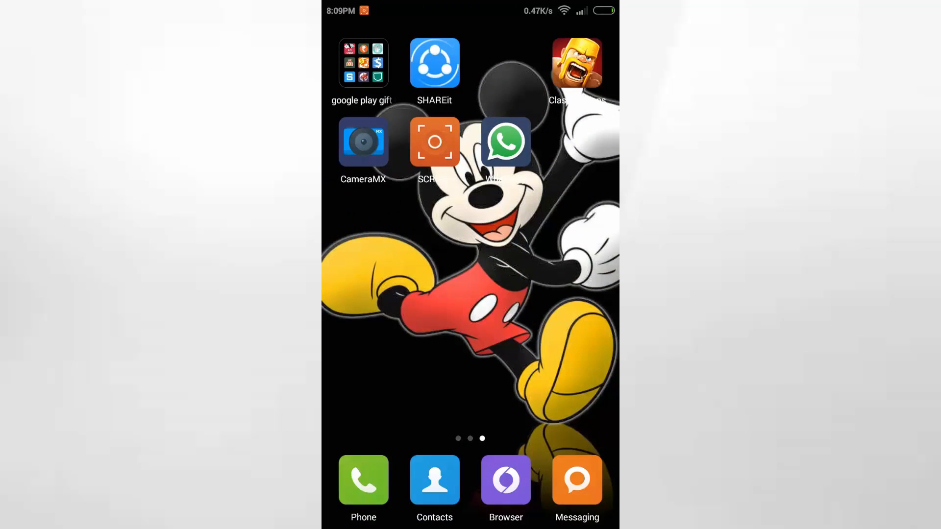
Uninstall WhatsApp with all its data and swipe to the Tools folder page
{"action": "left_click", "coordinate": [506, 142]}
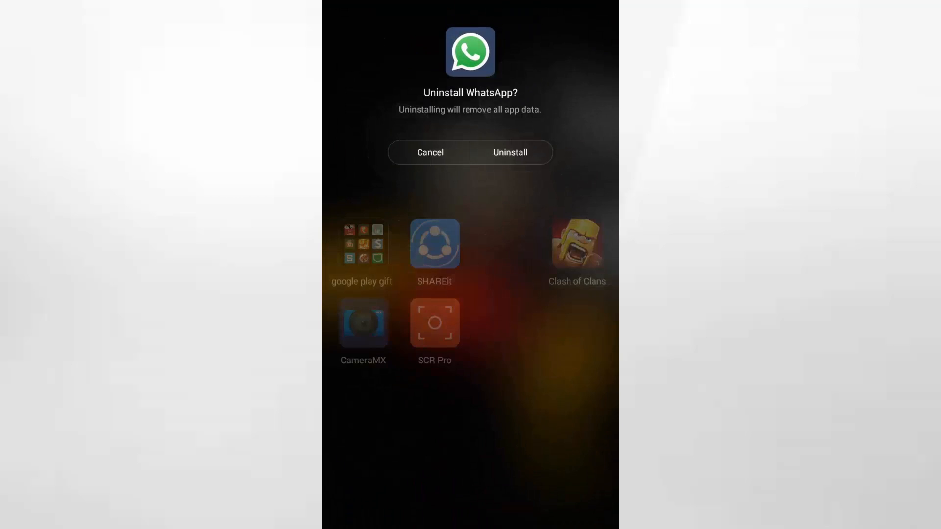
{"action": "left_click", "coordinate": [510, 152]}
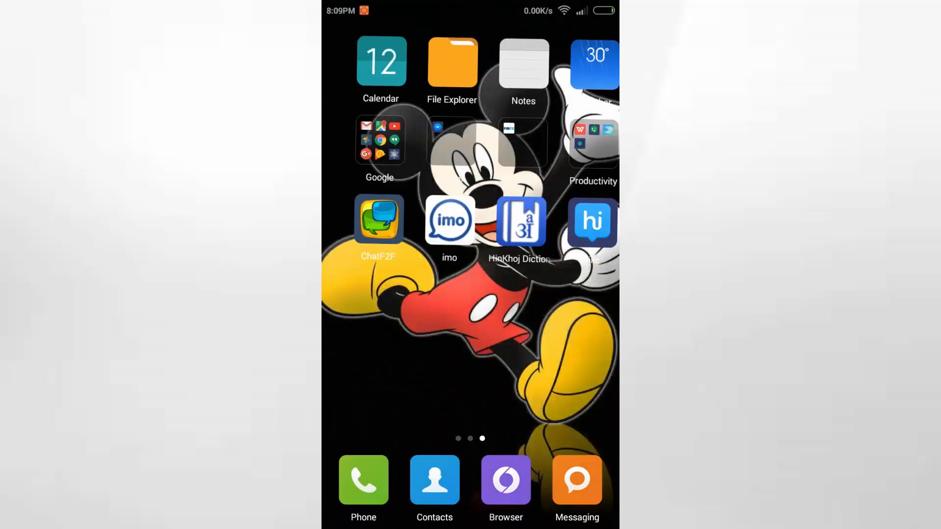
{"action": "scroll", "scroll_direction": "left", "scroll_amount": 3}
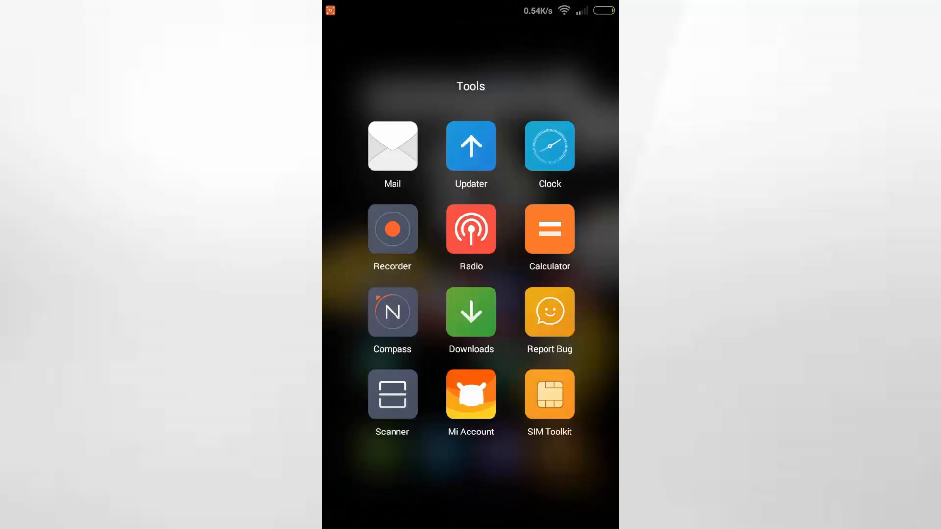
Install WhatsApp from the APK in Downloads and reach phone number confirmation
{"action": "left_click", "coordinate": [469, 311]}
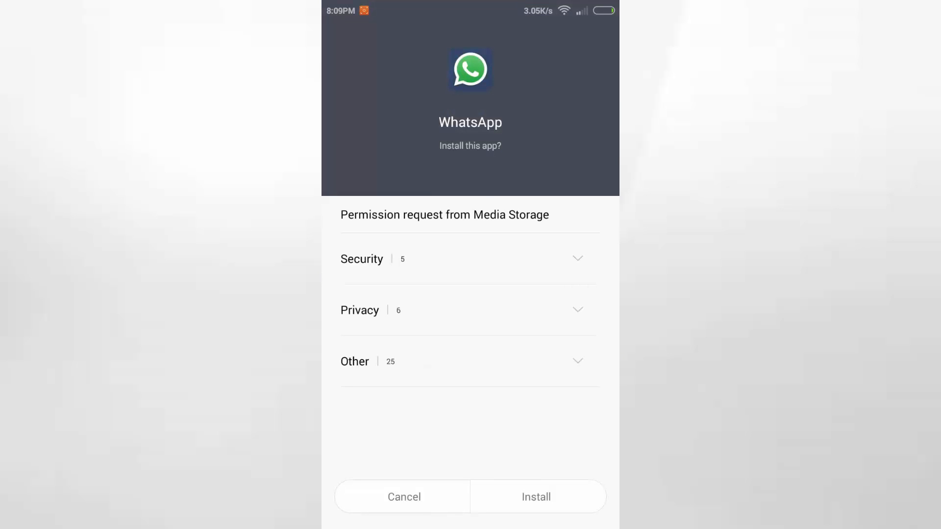
{"action": "left_click", "coordinate": [536, 497]}
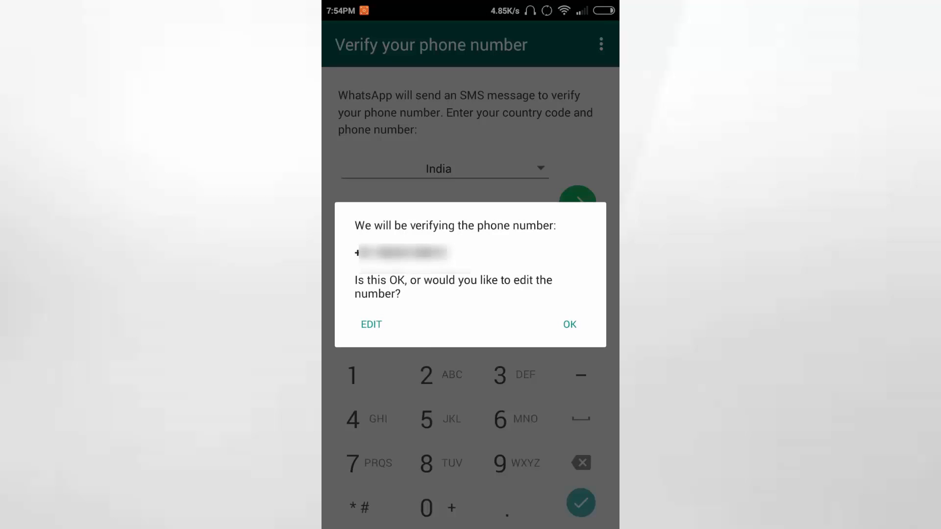
Confirm the phone number so SMS verification completes to the welcome screen
{"action": "left_click", "coordinate": [568, 324]}
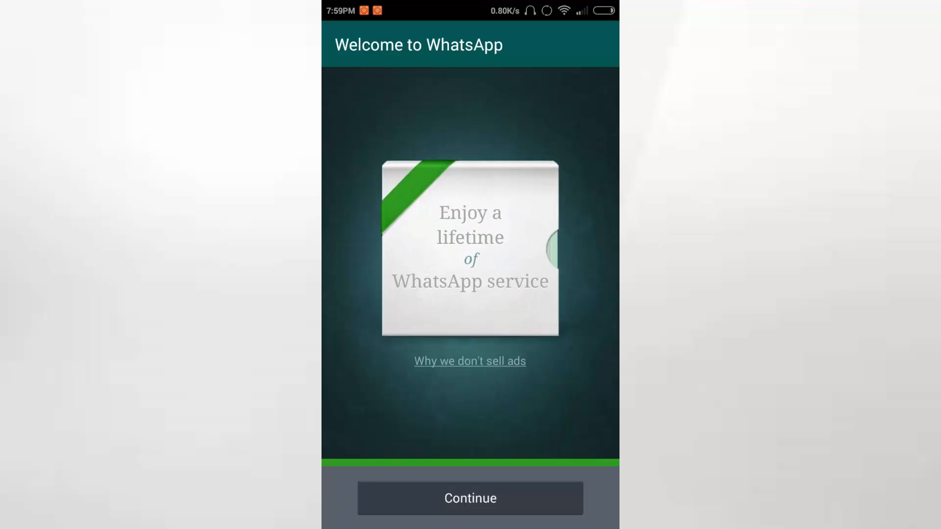
Continue past the welcome screen, keeping the existing profile name and photo
{"action": "left_click", "coordinate": [470, 498]}
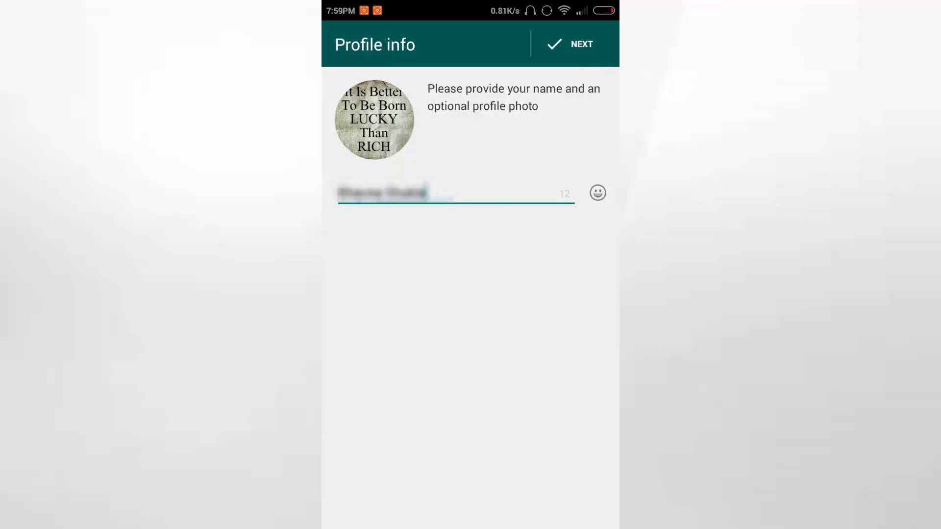
{"action": "left_click", "coordinate": [568, 44]}
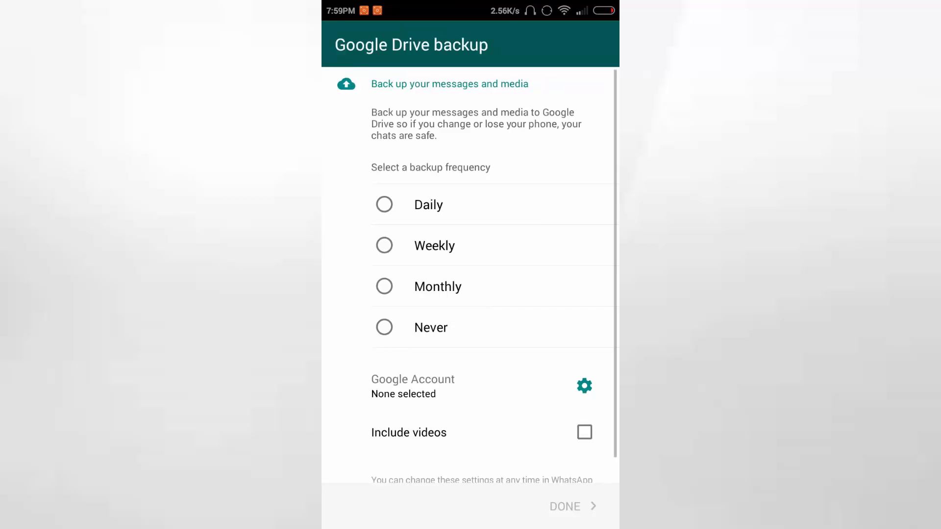
Choose the Google account for Drive backups and finish backup setup
{"action": "left_click", "coordinate": [584, 386]}
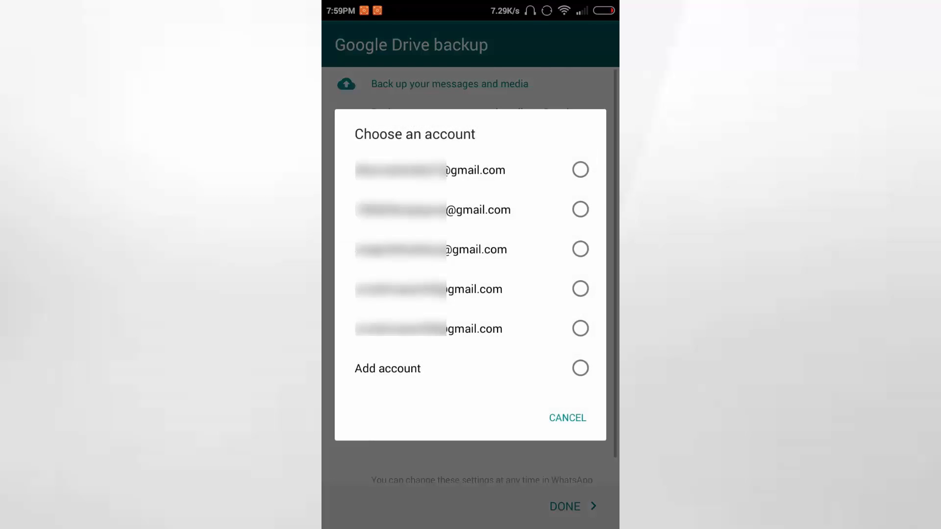
{"action": "left_click", "coordinate": [579, 249]}
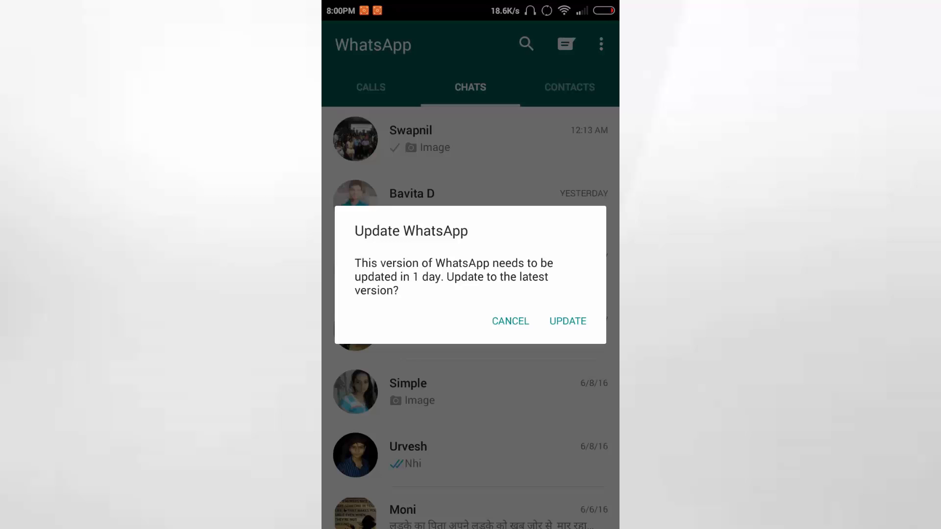
Decline the WhatsApp update for now and open Swapnil's chat
{"action": "left_click", "coordinate": [510, 322]}
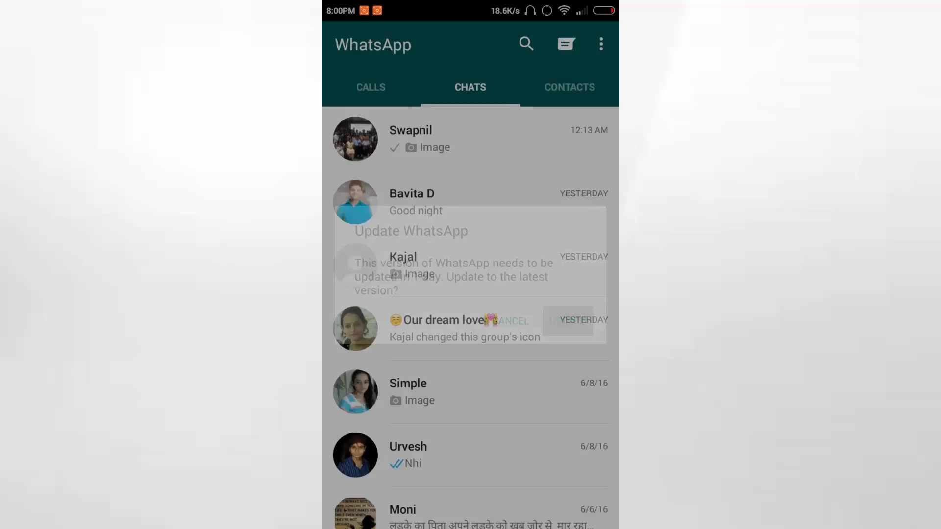
{"action": "left_click", "coordinate": [410, 138]}
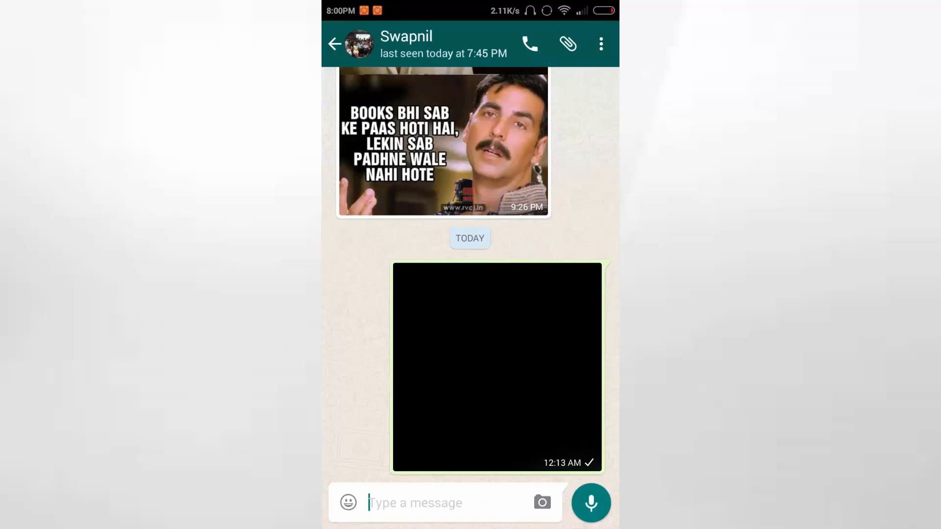
{"action": "left_click", "coordinate": [530, 43]}
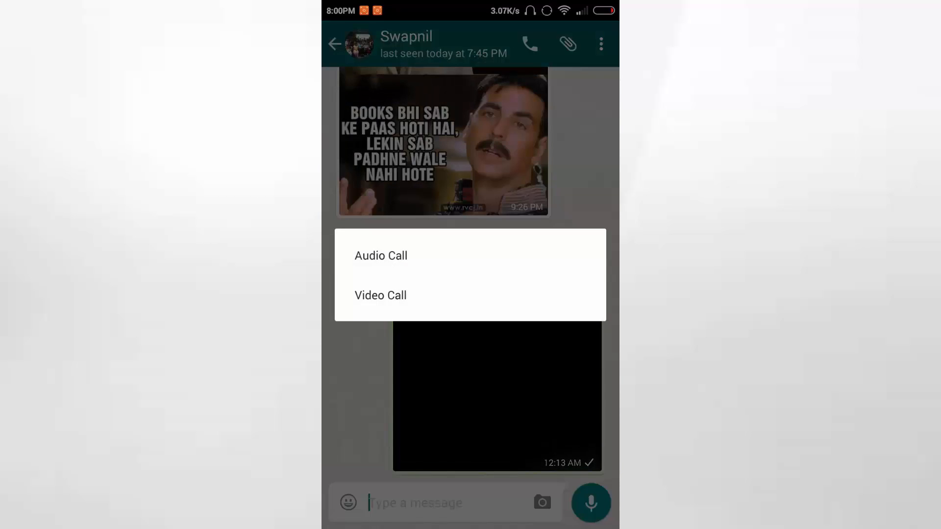
{"action": "mouse_move", "coordinate": [380, 295]}
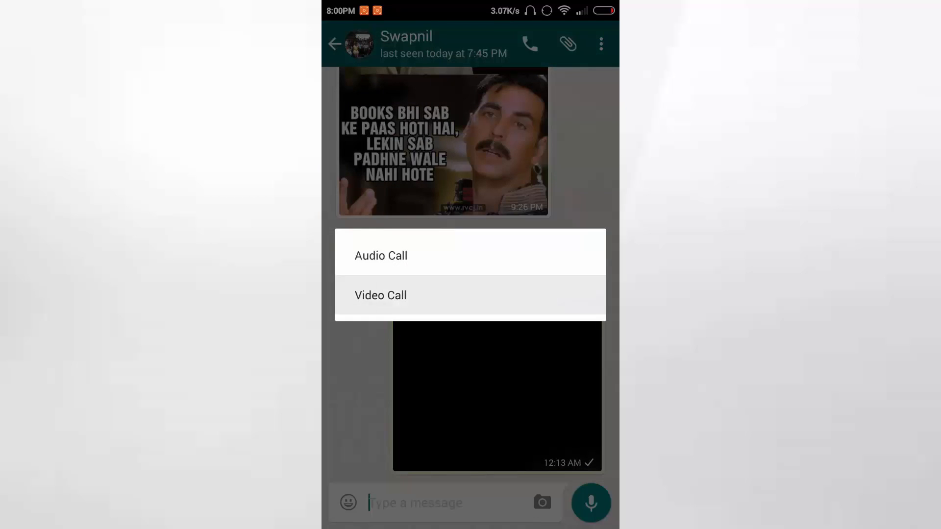
{"action": "left_click", "coordinate": [380, 295]}
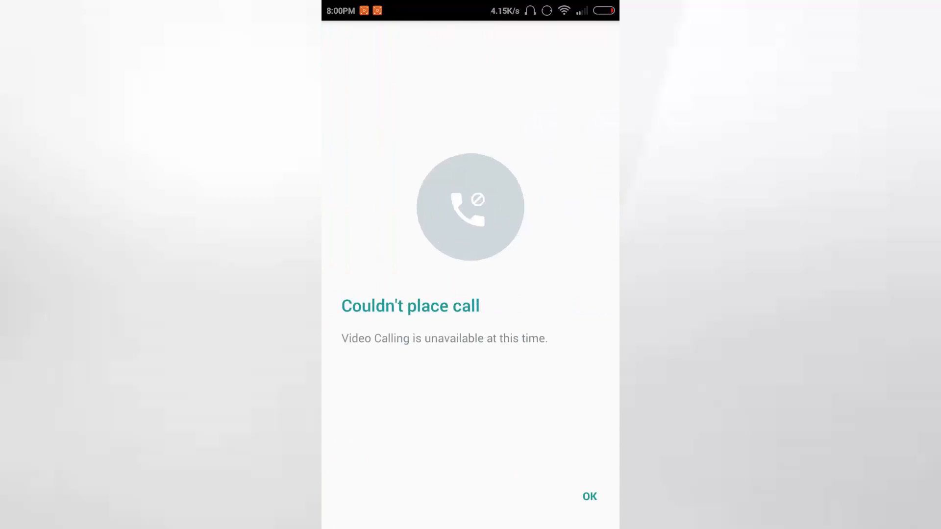
{"action": "left_click", "coordinate": [589, 496]}
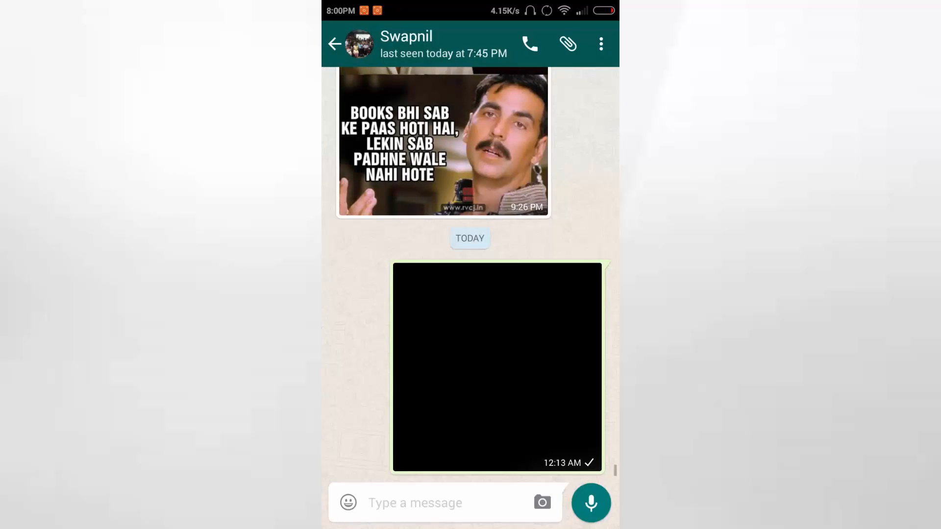